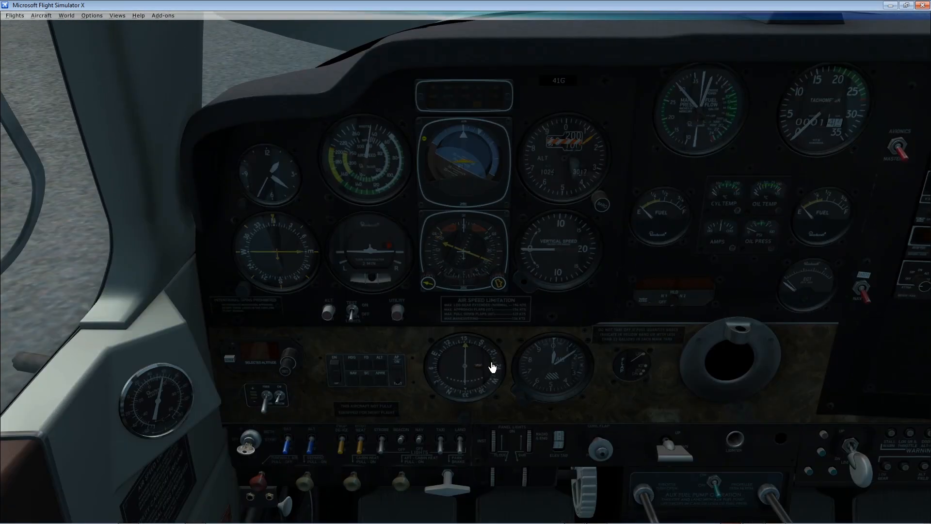
- Browse the Views menu, then open Options to reach the Settings categories
click(117, 15)
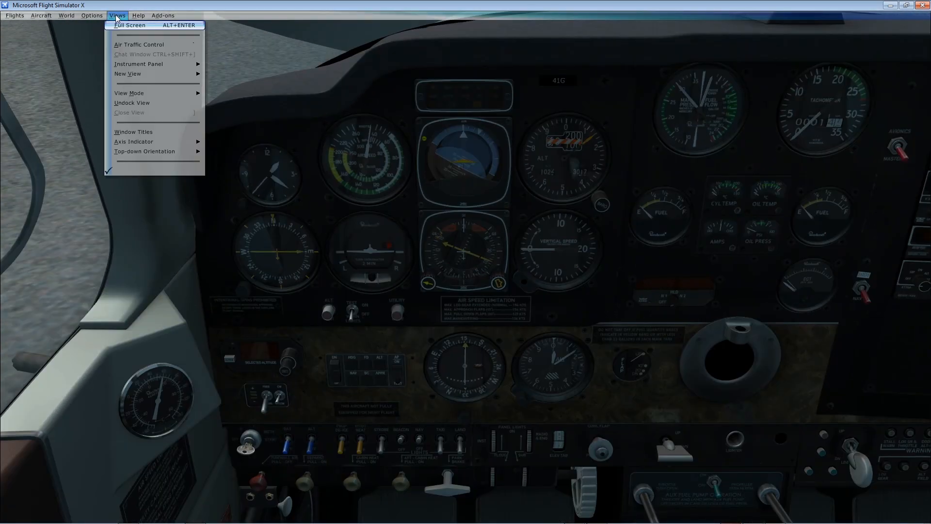
mouse_move(138, 63)
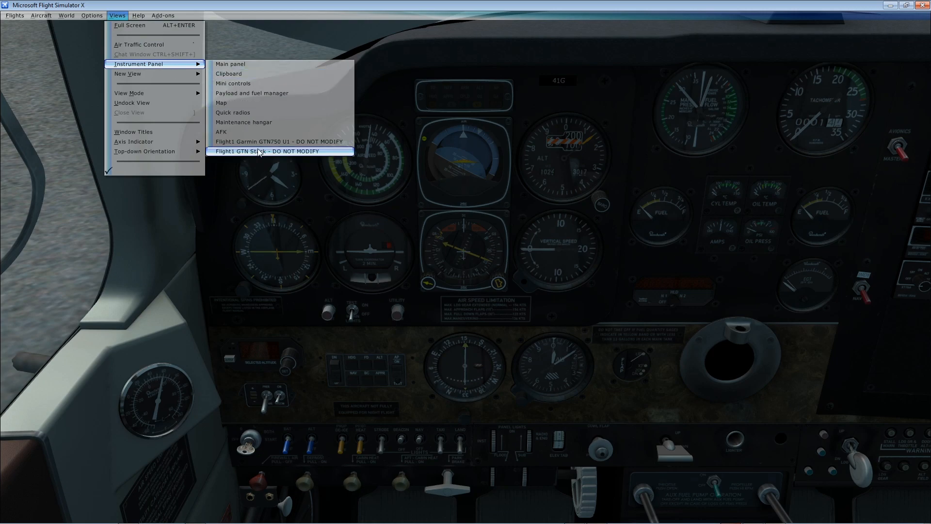
click(91, 15)
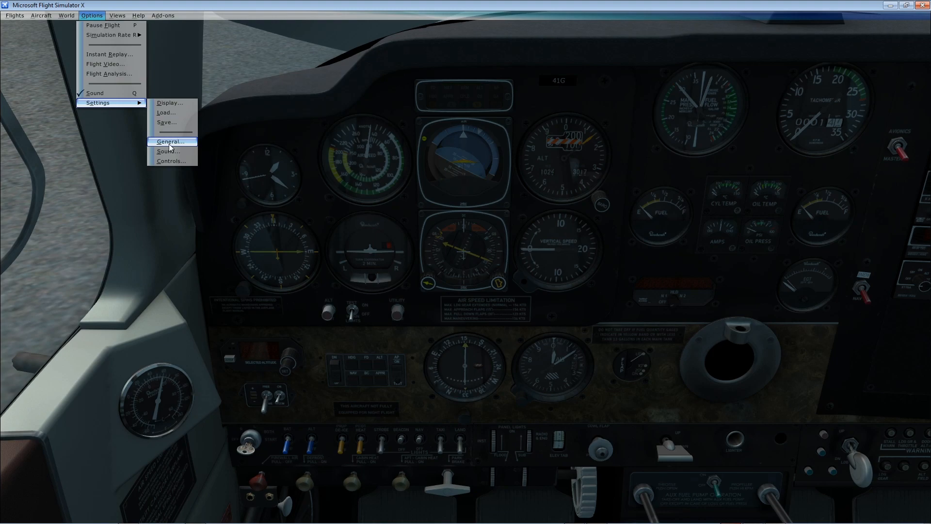
mouse_move(170, 103)
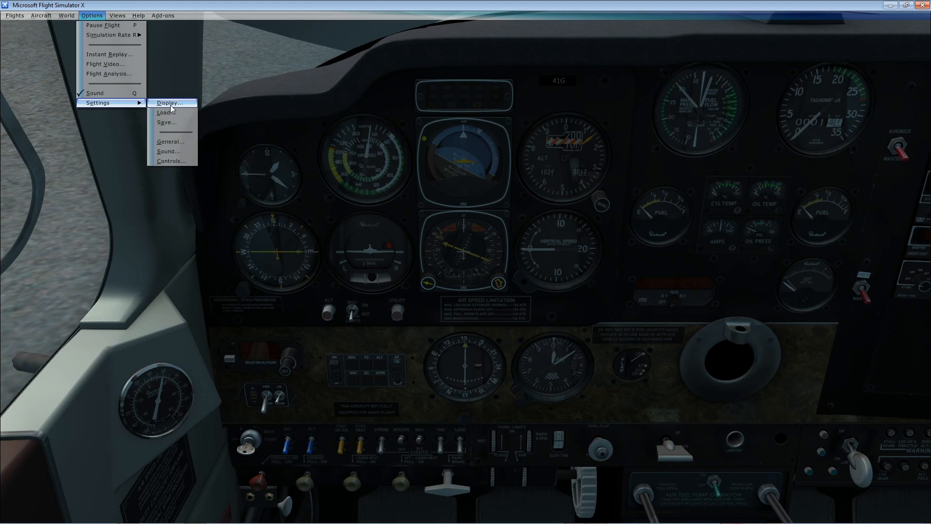
click(170, 103)
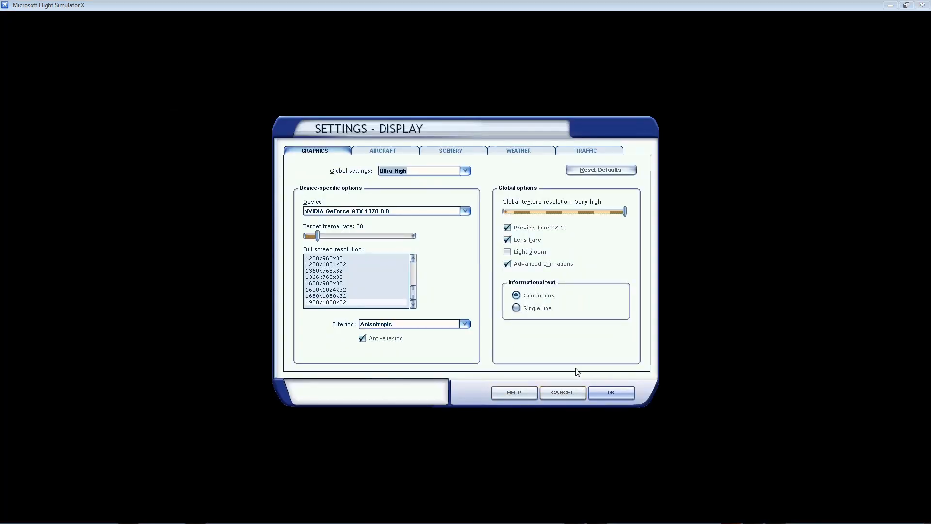
click(450, 150)
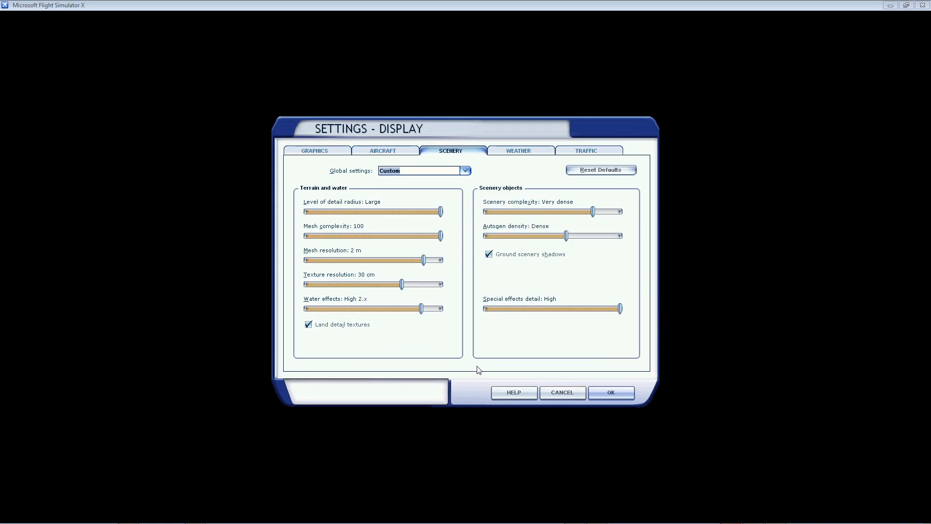
click(487, 254)
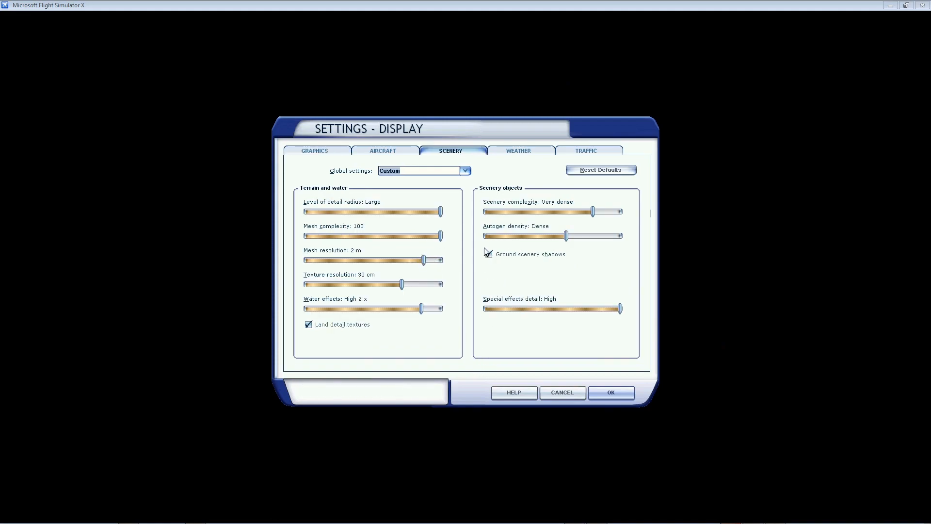
click(487, 253)
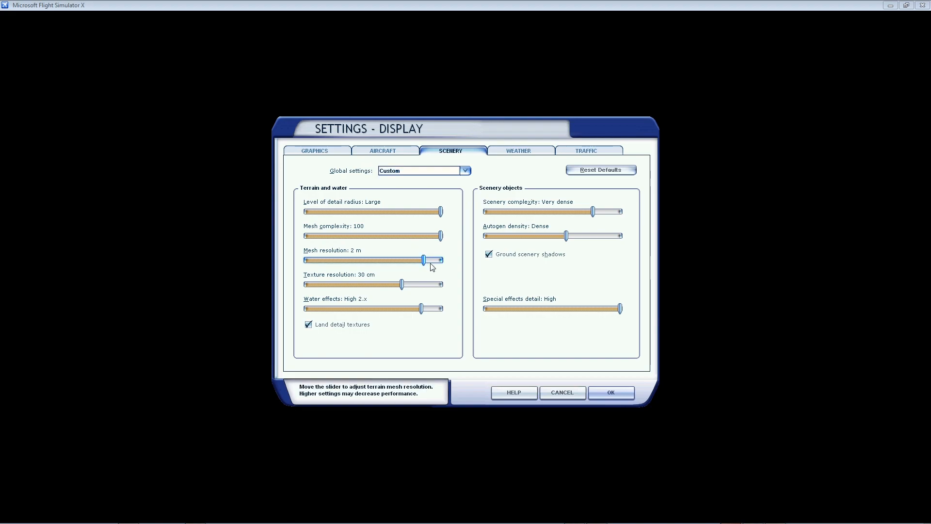
drag(424, 260, 439, 259)
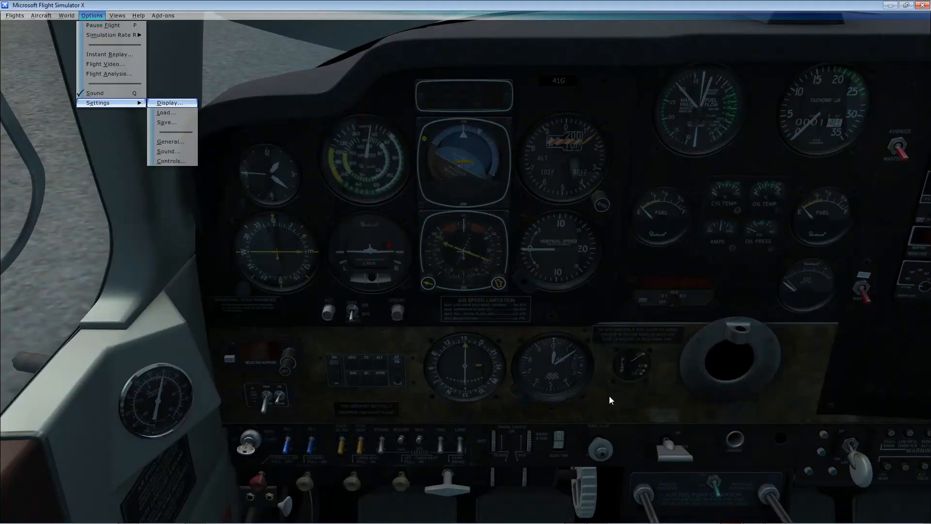
click(490, 361)
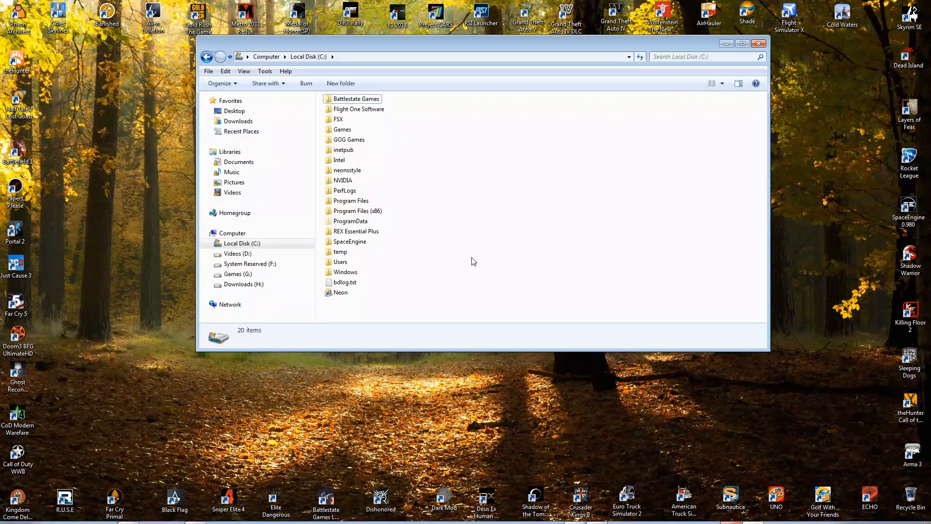
- Navigate C:\Users\<user>\AppData\Roaming\Microsoft\FSX and open fsx.cfg in Notepad++
click(241, 243)
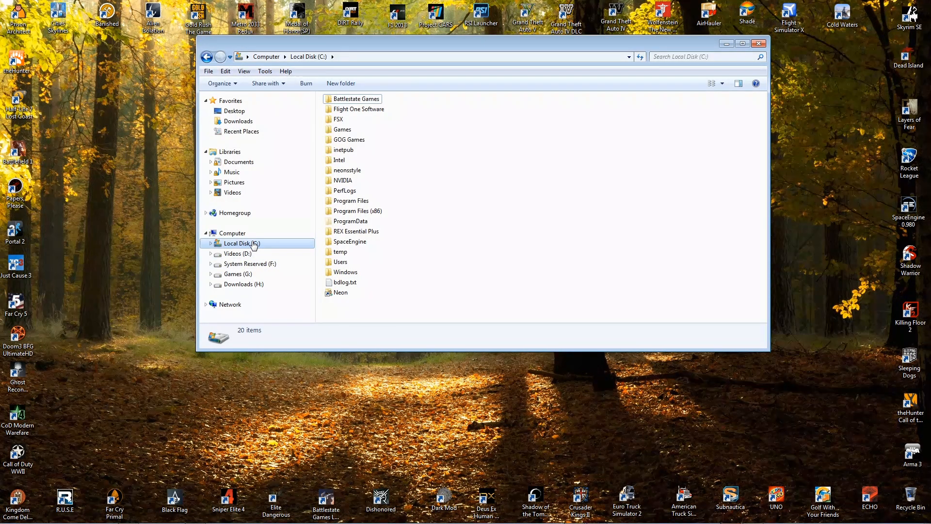
double_click(340, 261)
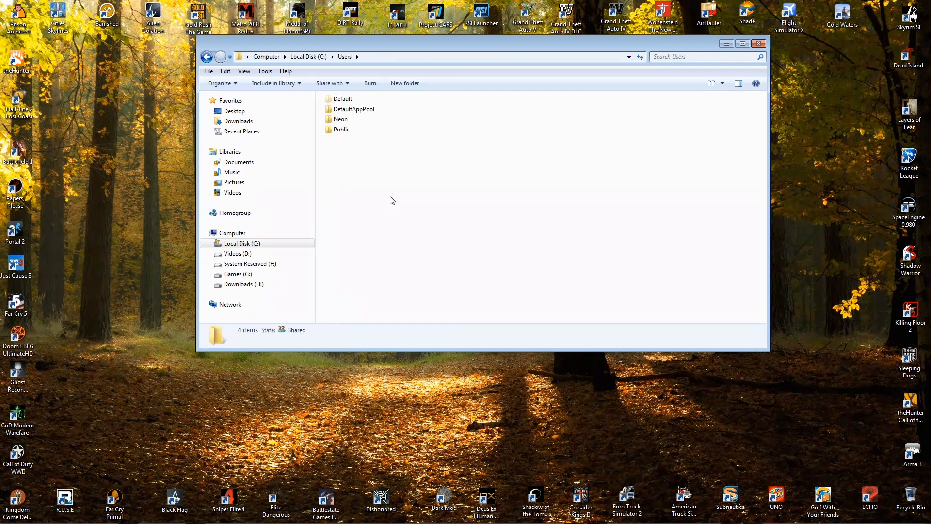
double_click(340, 119)
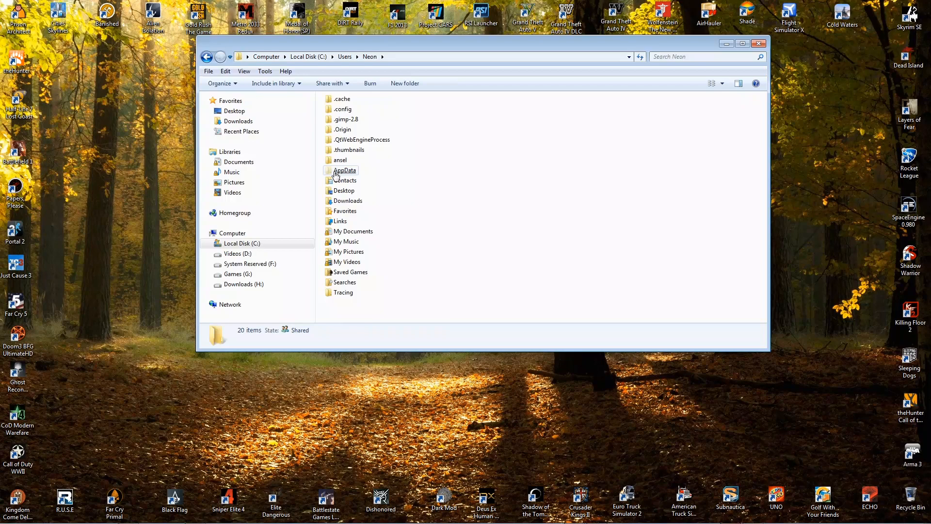
double_click(345, 170)
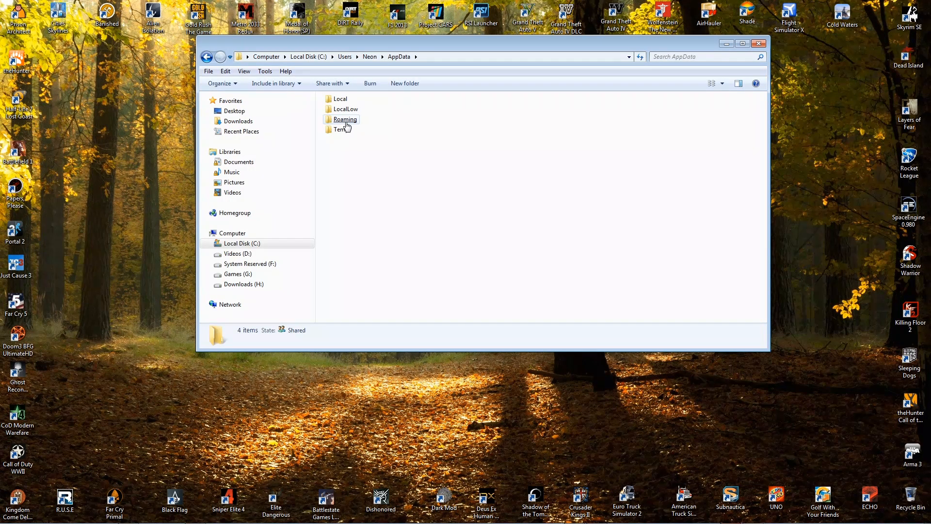
double_click(345, 119)
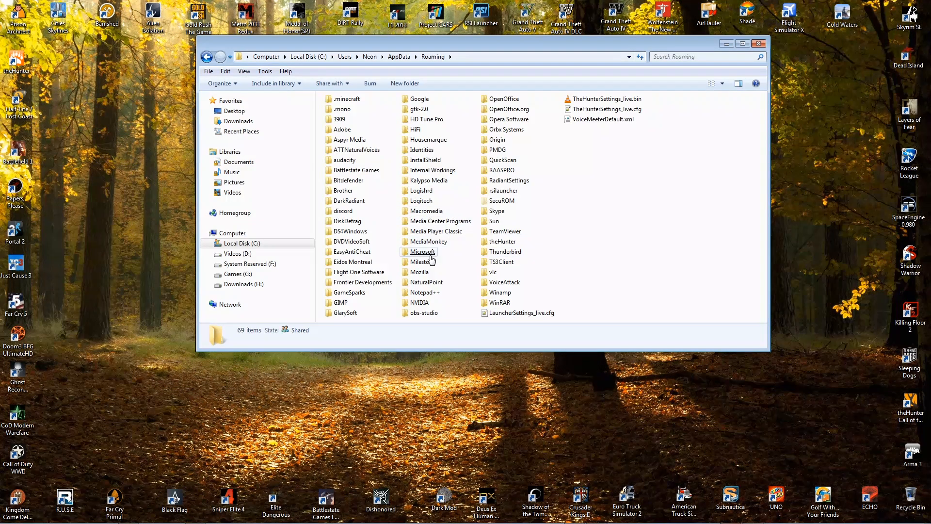
double_click(423, 251)
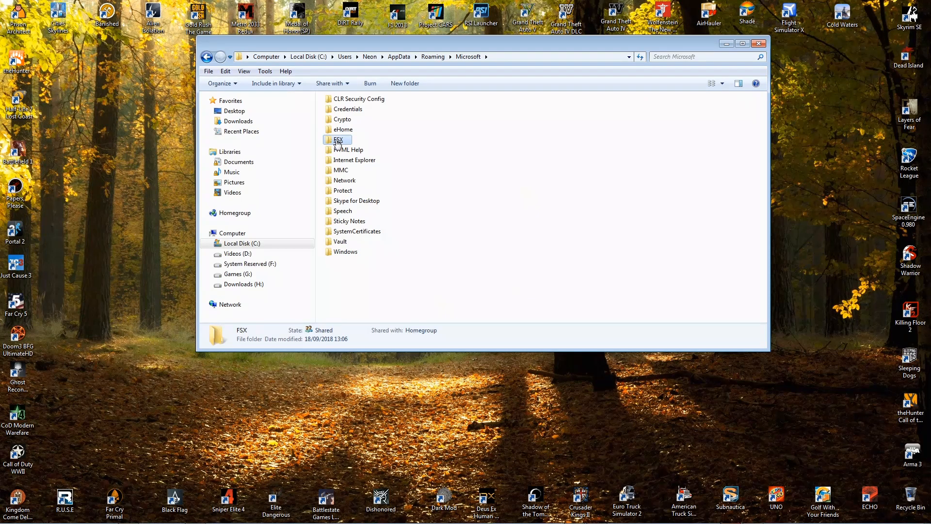
double_click(337, 140)
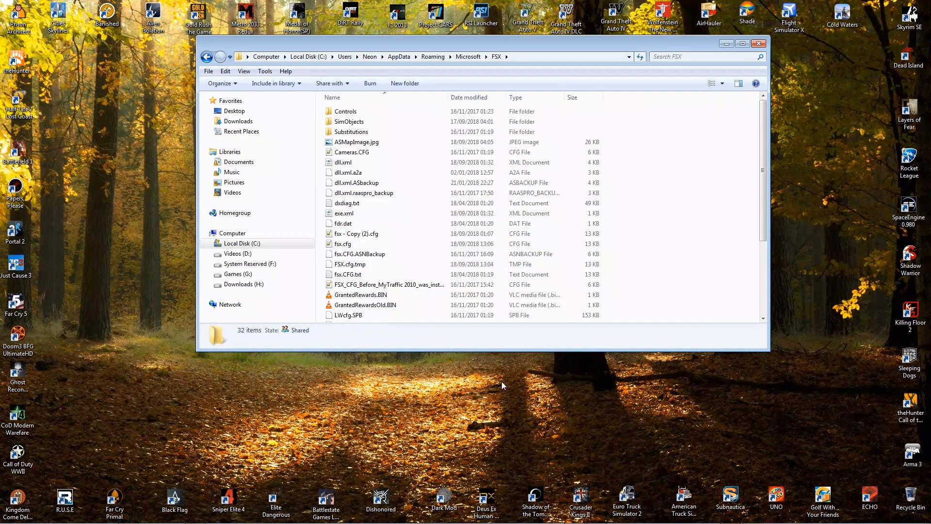
click(344, 243)
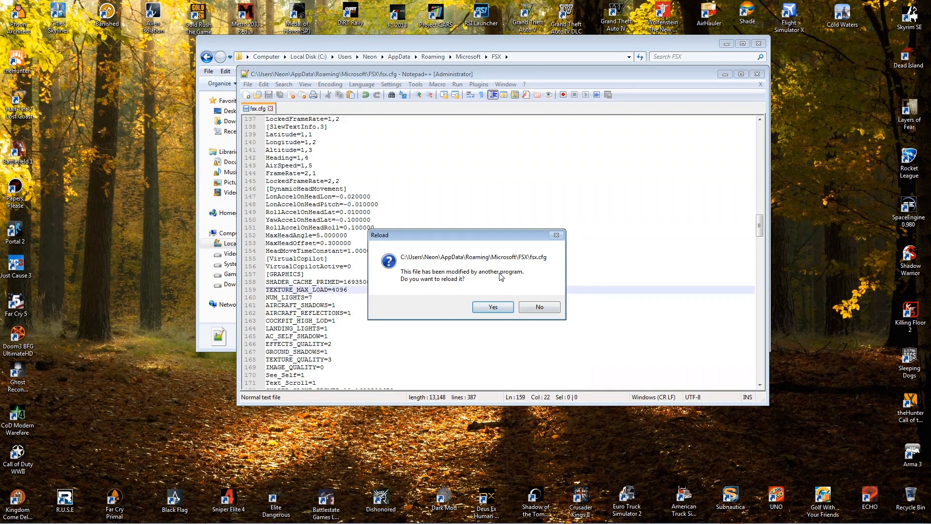
- Reload fsx.cfg, change line 159 to TEXTURE_MAX_LOAD=4096, save and close Notepad++
click(491, 307)
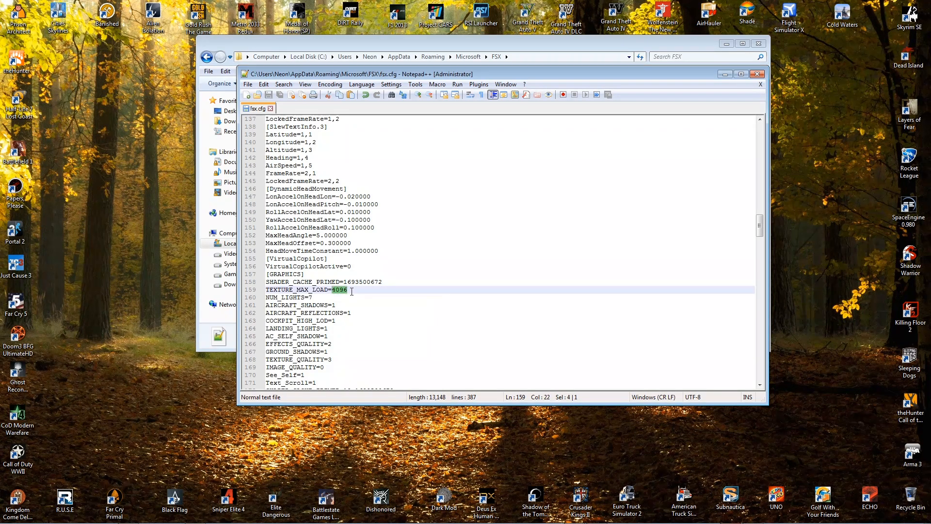
text(1024)
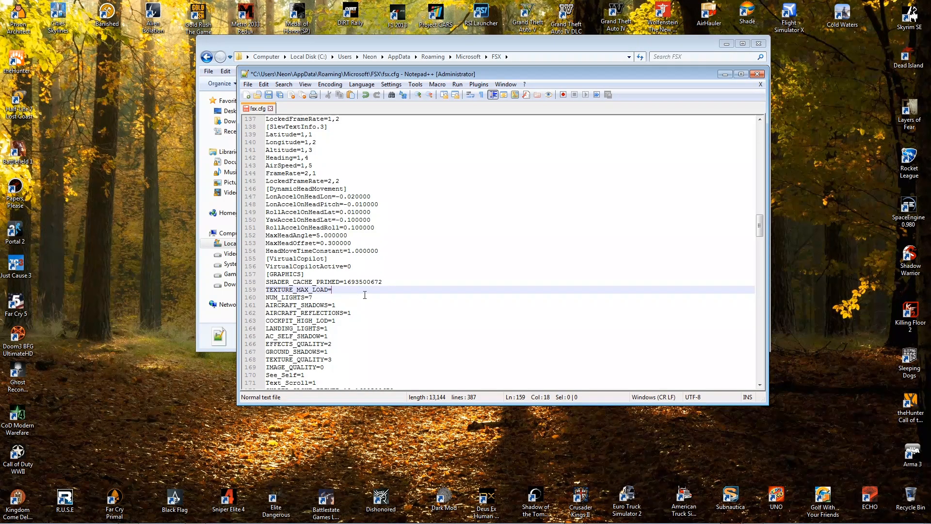
text(40)
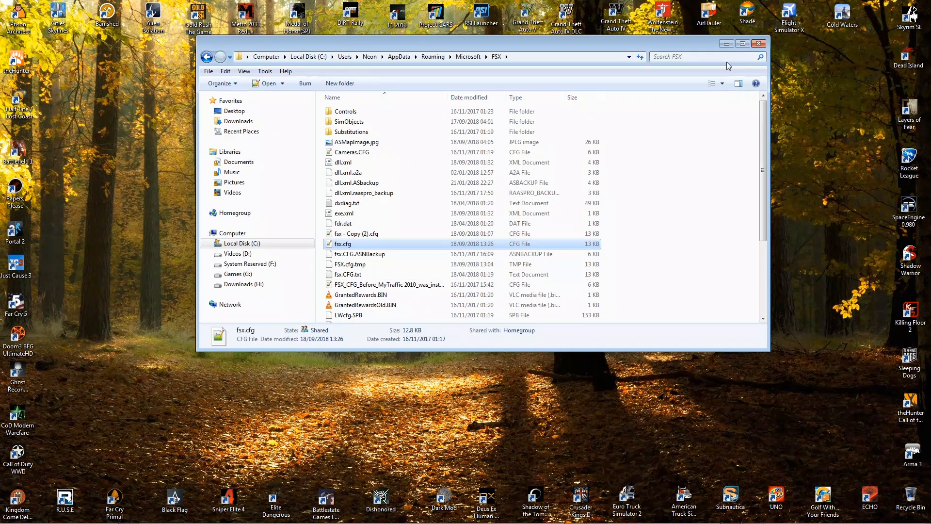
- Close the Explorer window showing the FSX folder
click(759, 44)
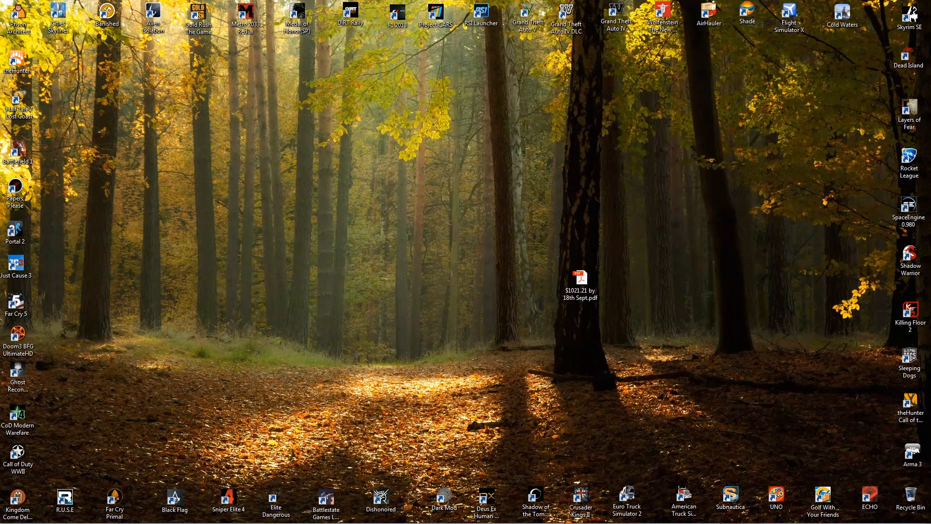